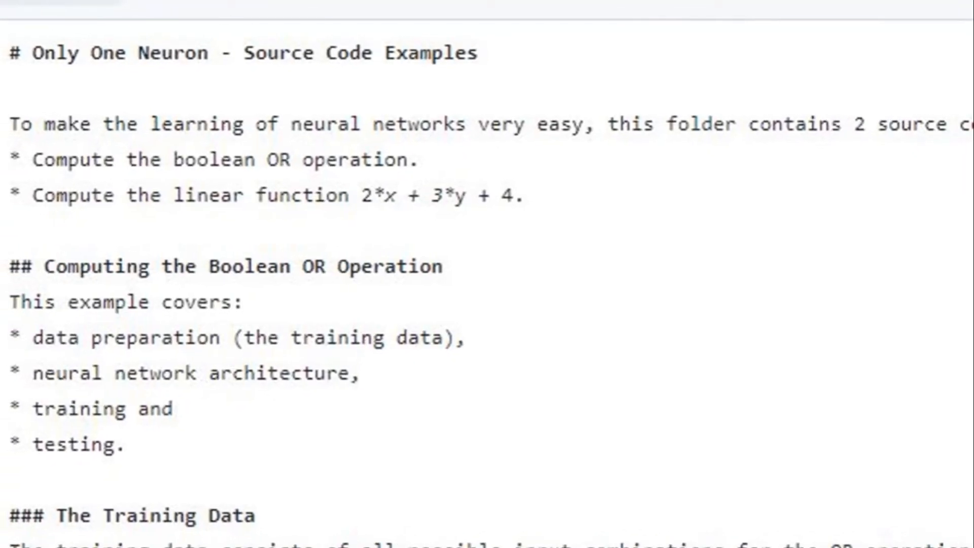
Bring Lazarus forward and scroll to the cs_false, cs_true, cs_threshold, cs_inputs and cs_outputs constants
{"action": "left_click", "coordinate": [18, 3]}
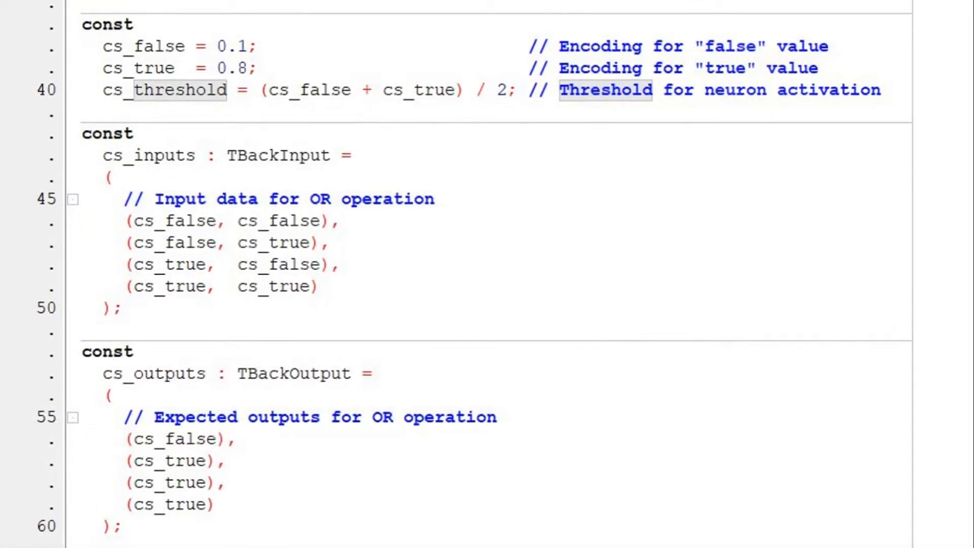
{"action": "scroll", "scroll_direction": "down", "scroll_amount": 3}
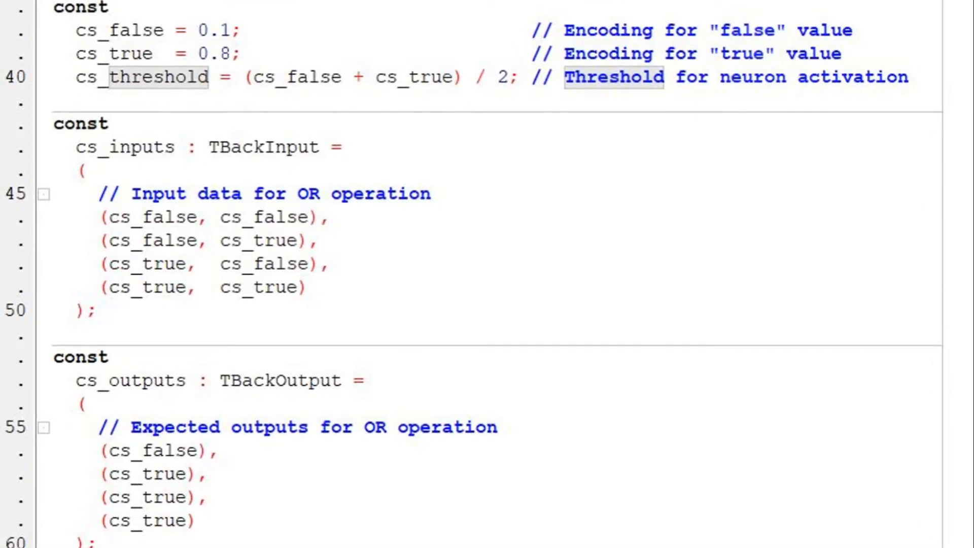
{"action": "scroll", "scroll_direction": "down", "scroll_amount": 3}
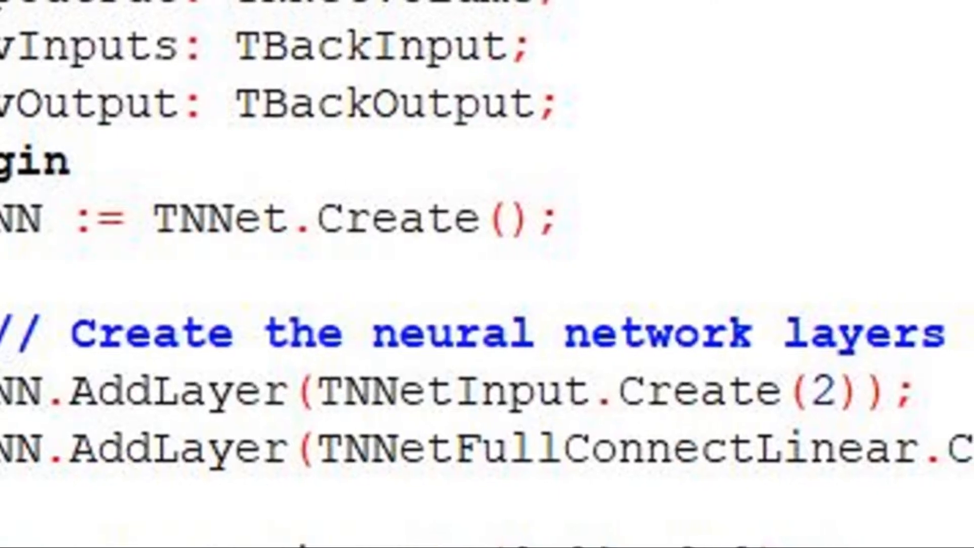
Scroll down to TNNet.Create, the AddLayer calls and SetLearningRate(0.01, 0.9) with training data assigned
{"action": "scroll", "scroll_direction": "down", "scroll_amount": 3}
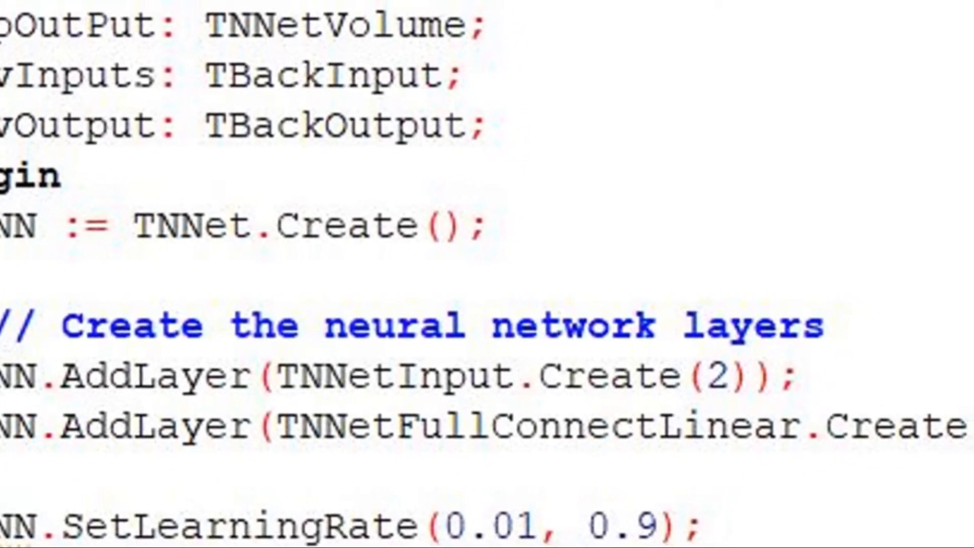
{"action": "scroll", "scroll_direction": "down", "scroll_amount": 3}
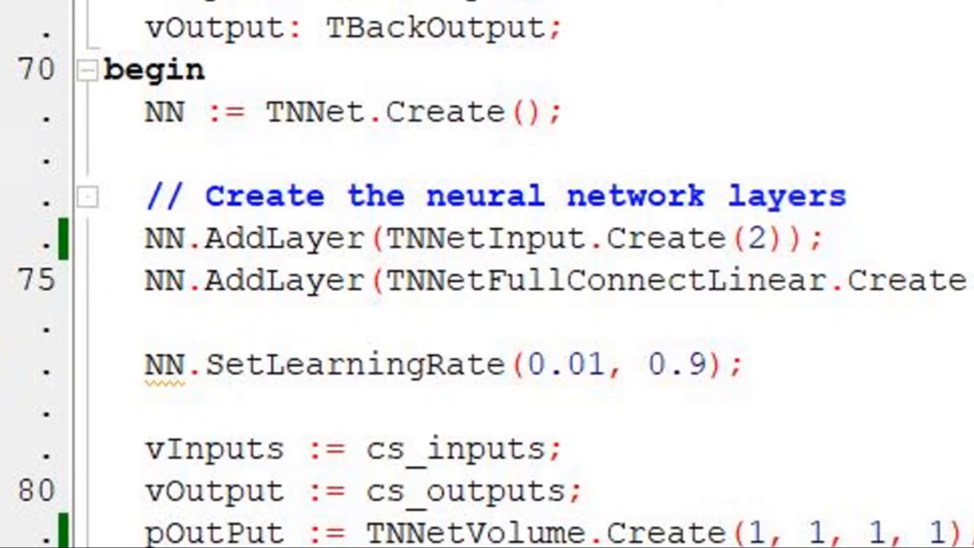
{"action": "scroll", "scroll_direction": "down", "scroll_amount": 3}
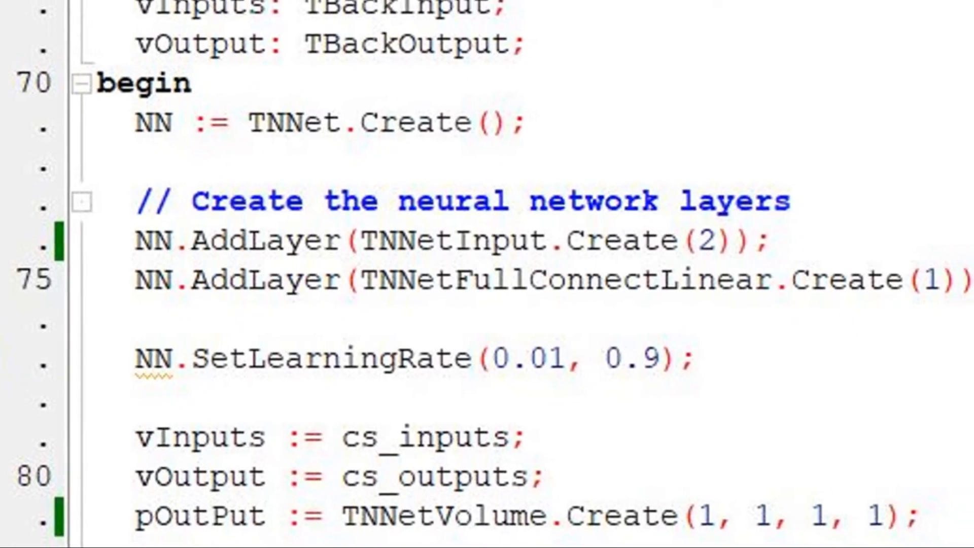
{"action": "scroll", "scroll_direction": "down", "scroll_amount": 3}
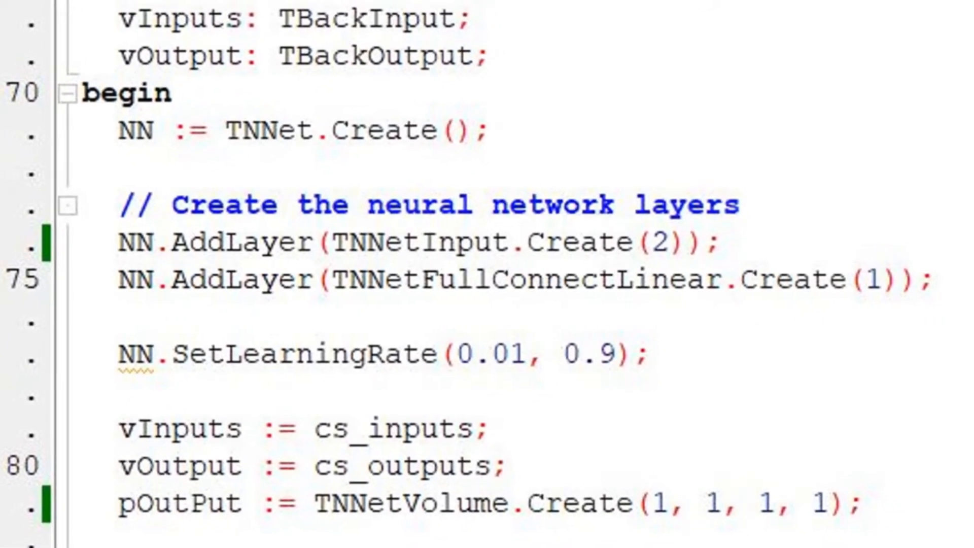